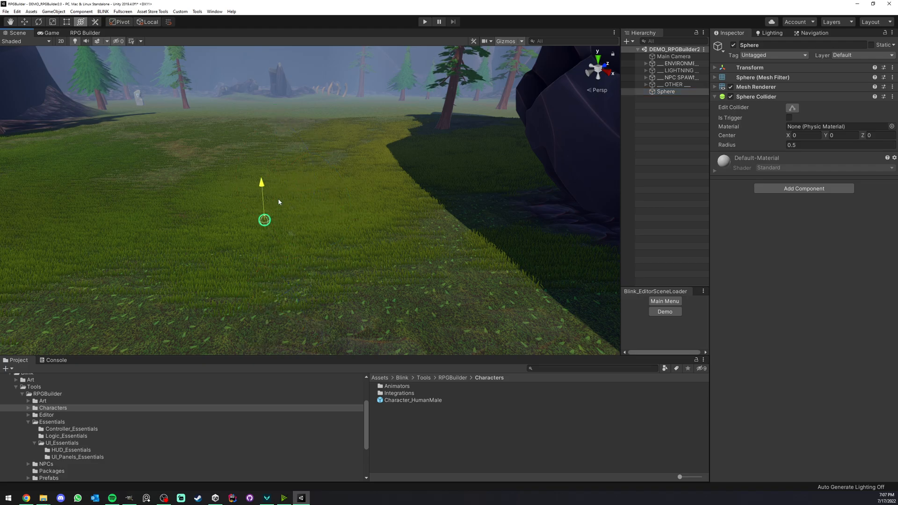
# - Add a Rigidbody component to the Sphere via Add Component search 'R'
pyautogui.click(264, 220)
pyautogui.write('r')
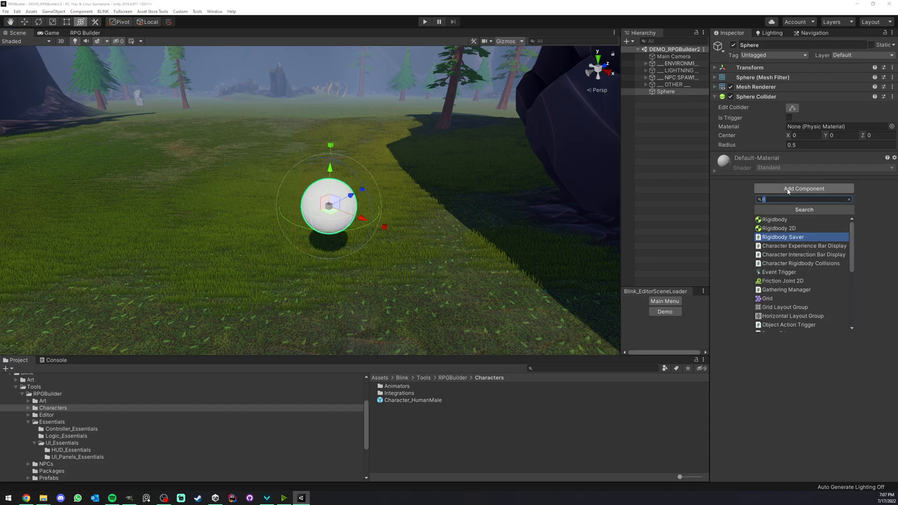
pyautogui.click(773, 219)
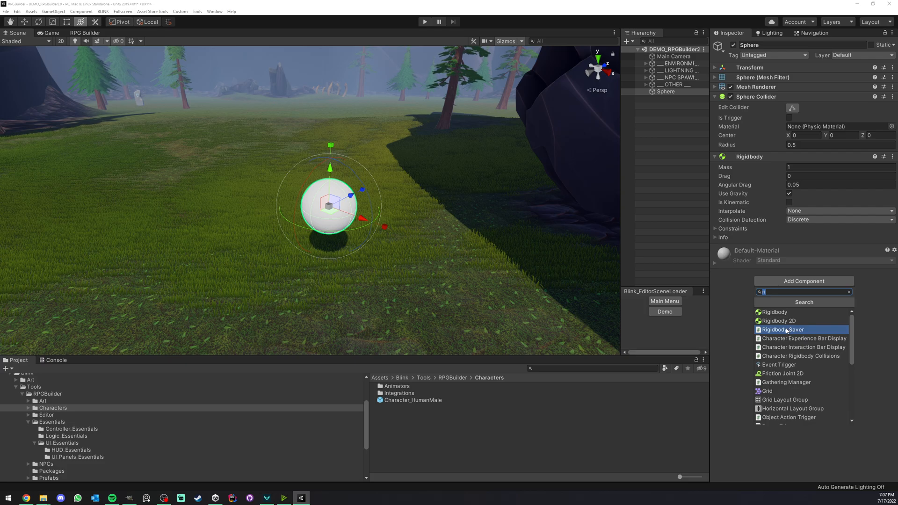
# - Attach a Rigidbody Saver to the Sphere and generate its unique save identifier
pyautogui.click(782, 329)
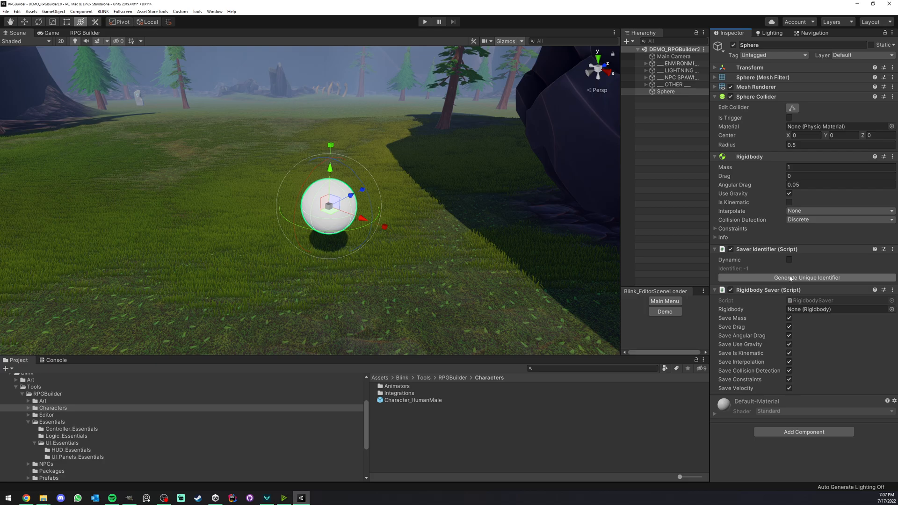
pyautogui.click(804, 277)
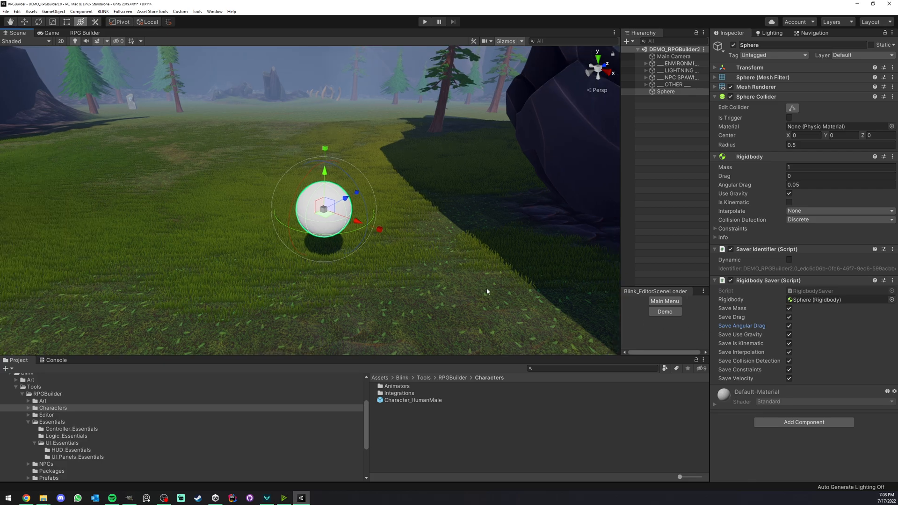
pyautogui.moveTo(442, 233)
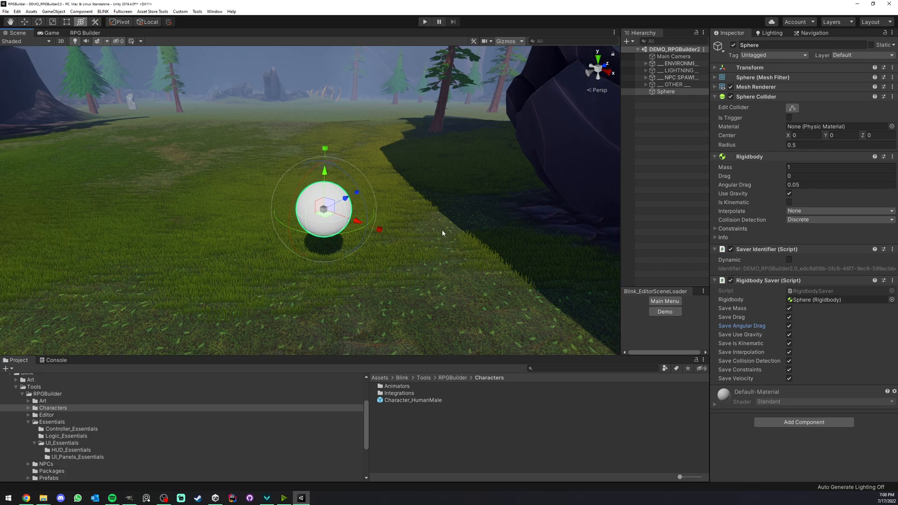
pyautogui.moveTo(390, 207)
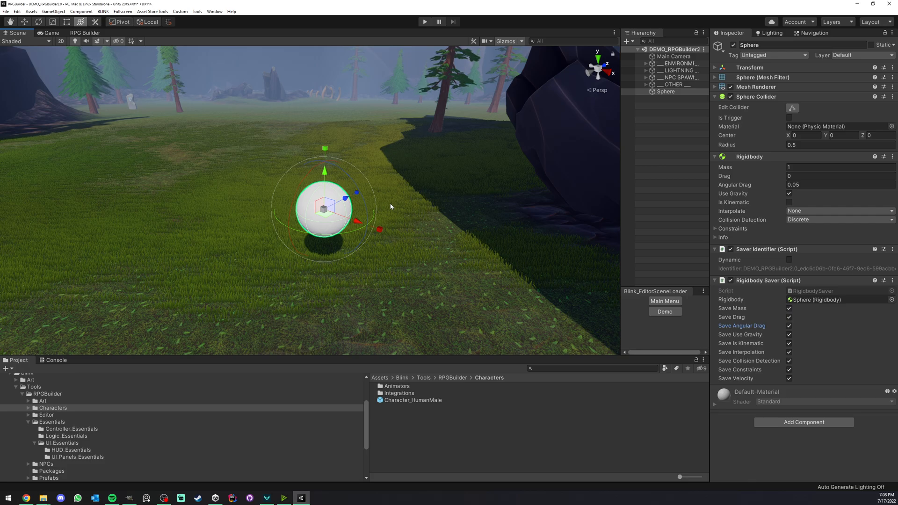
pyautogui.moveTo(772, 412)
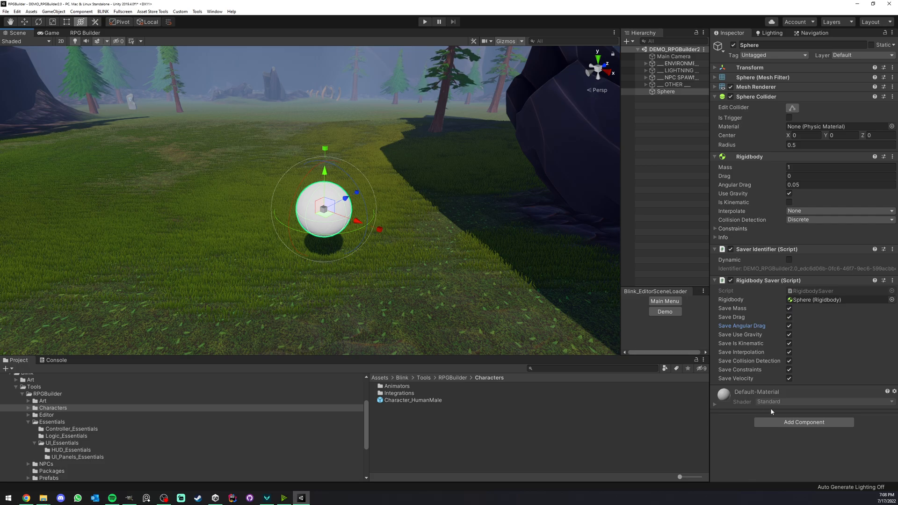
# - Attach a Transform Saver to the Sphere via Add Component search 'tra'
pyautogui.click(803, 421)
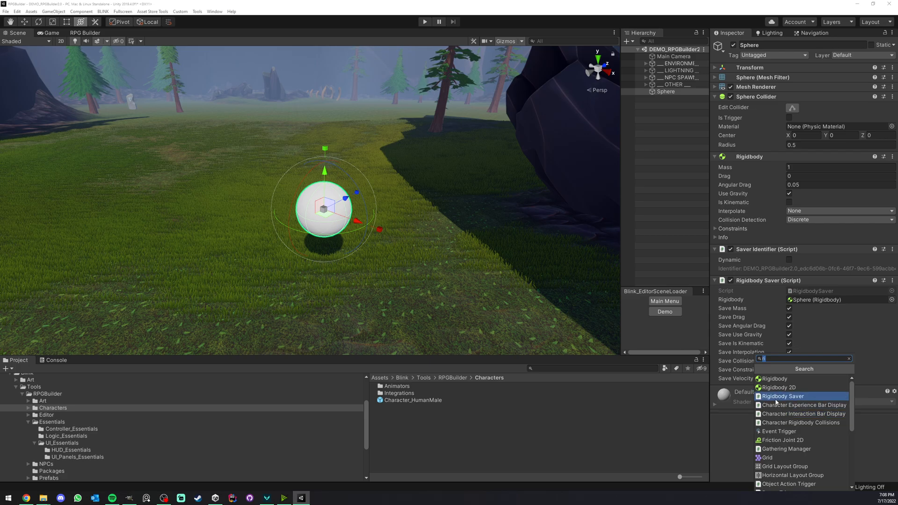
pyautogui.write('tran')
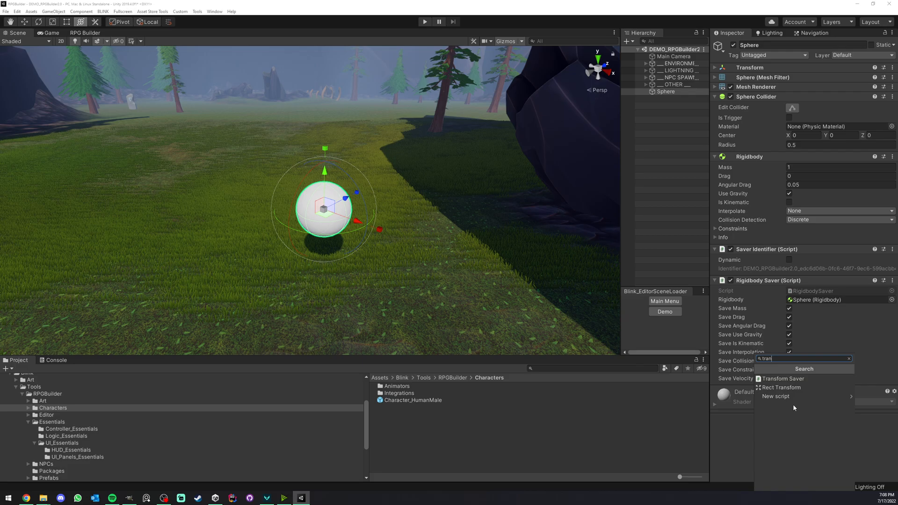
pyautogui.click(783, 379)
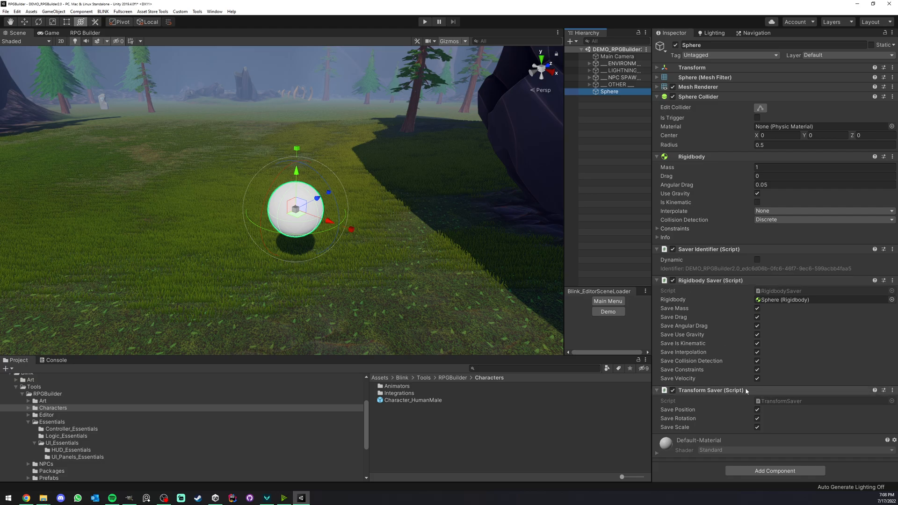
pyautogui.moveTo(640, 260)
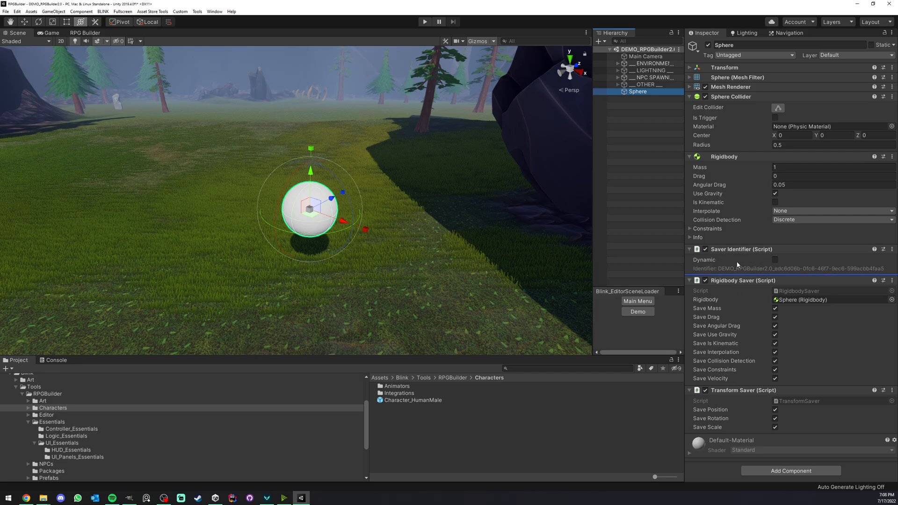
pyautogui.moveTo(619, 170)
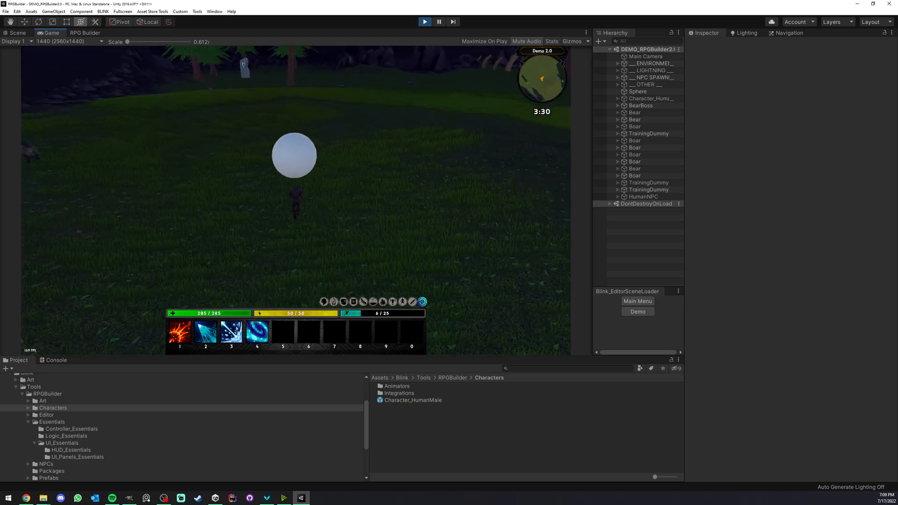
# - Stop play, run a second play session to check the Sphere, then stop again
pyautogui.click(424, 22)
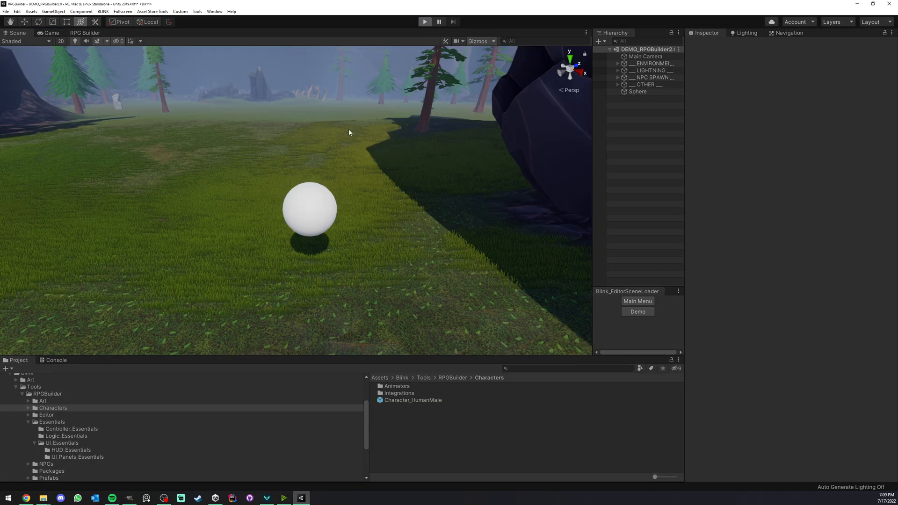
pyautogui.click(424, 21)
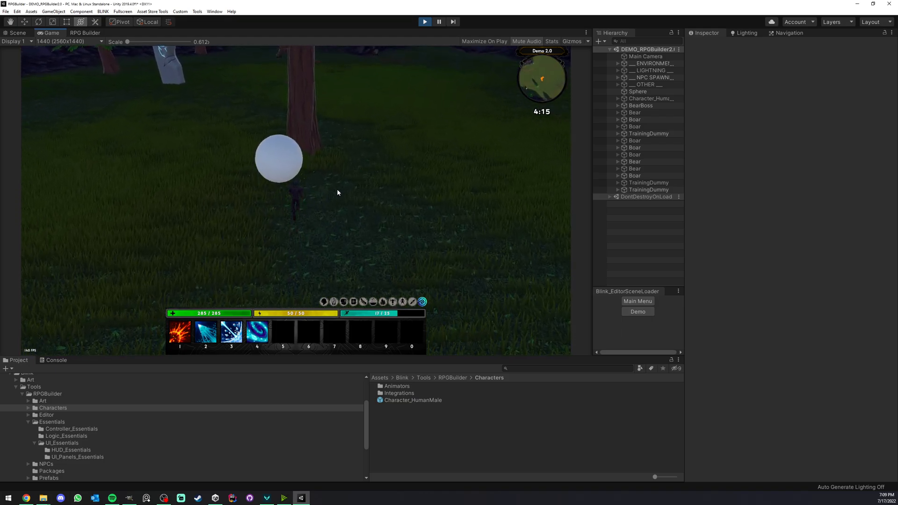
pyautogui.click(425, 22)
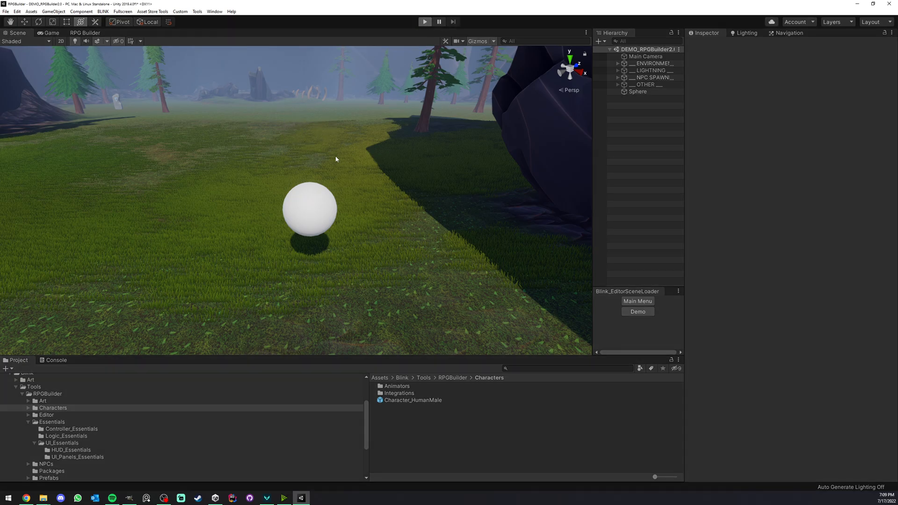
pyautogui.click(424, 22)
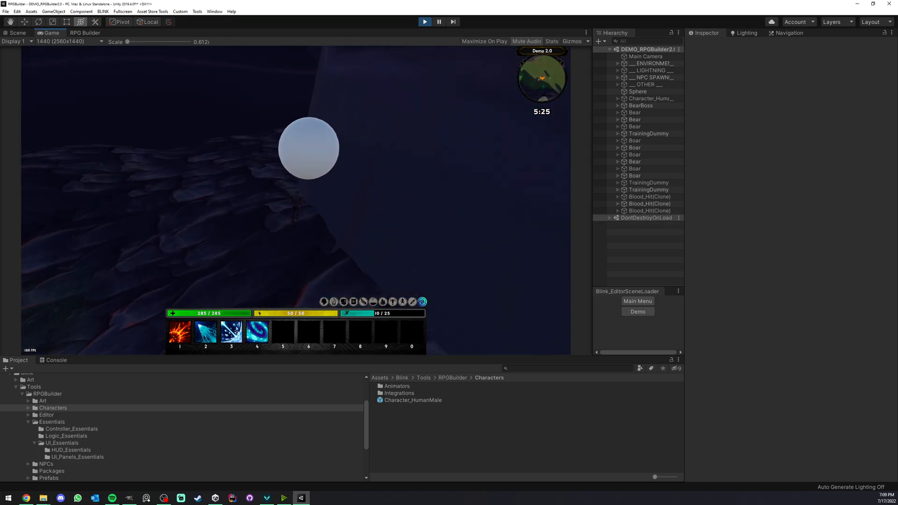
pyautogui.click(425, 21)
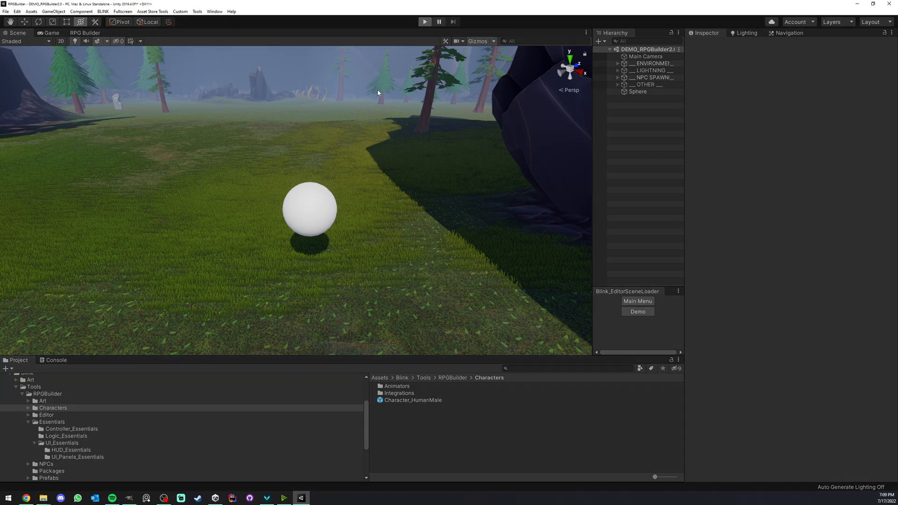
pyautogui.click(425, 21)
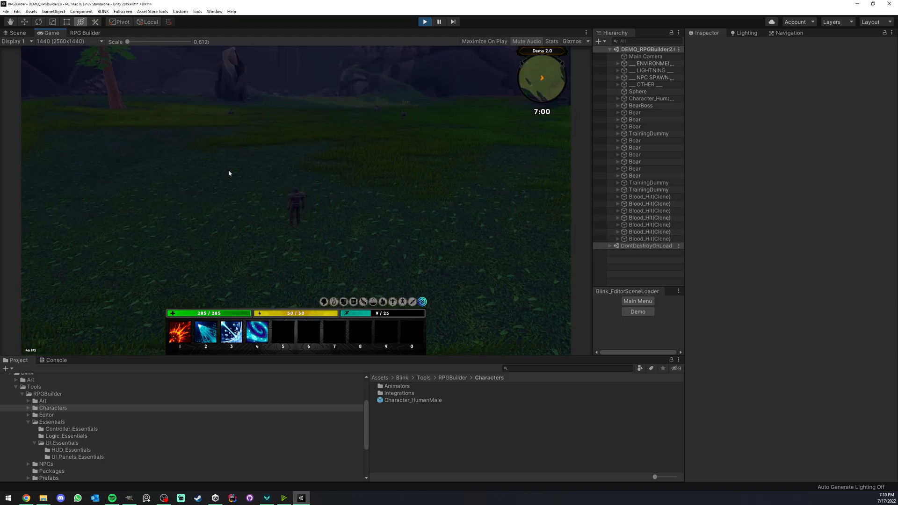
pyautogui.click(17, 32)
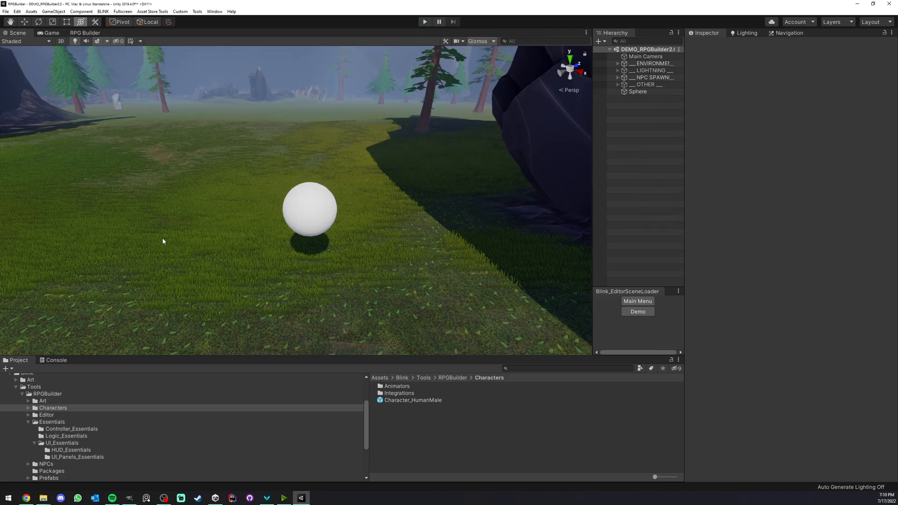